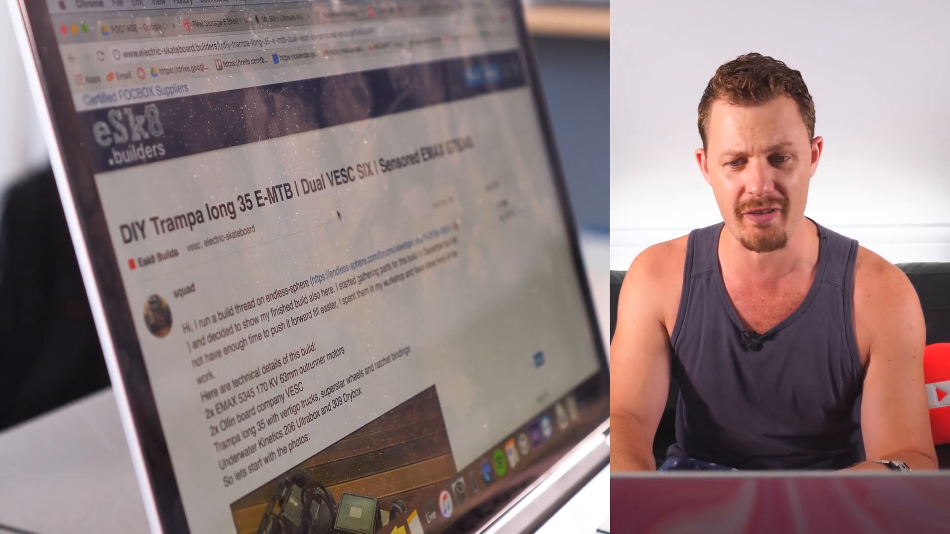
scroll("down", 3)
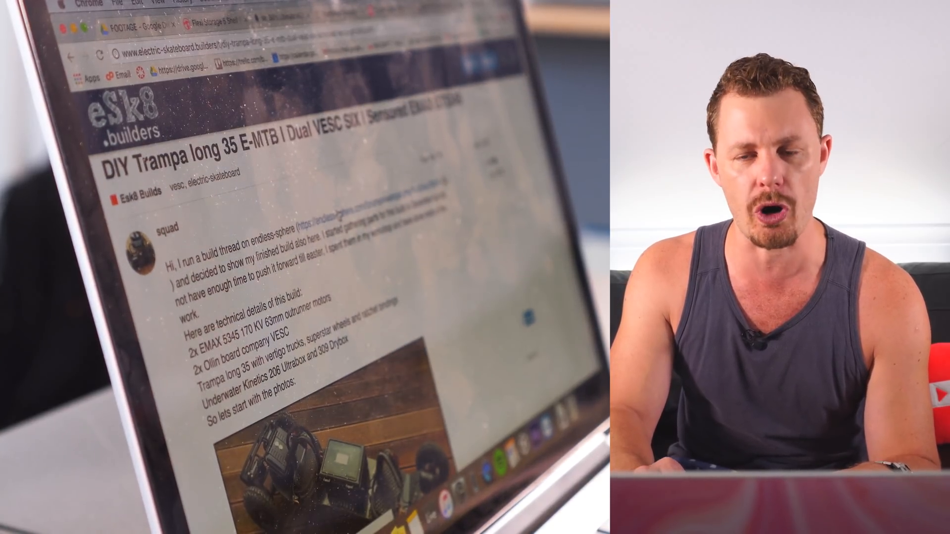
scroll("down", 3)
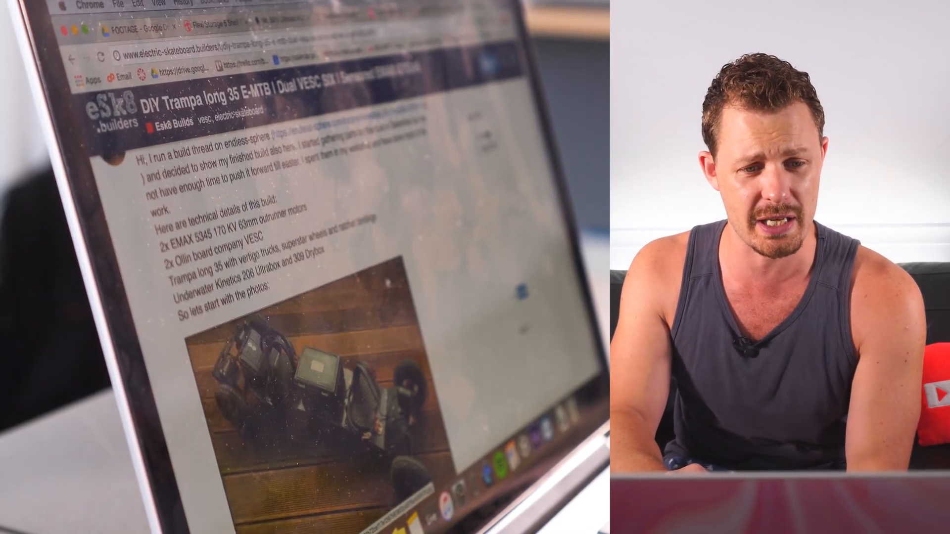
scroll("down", 3)
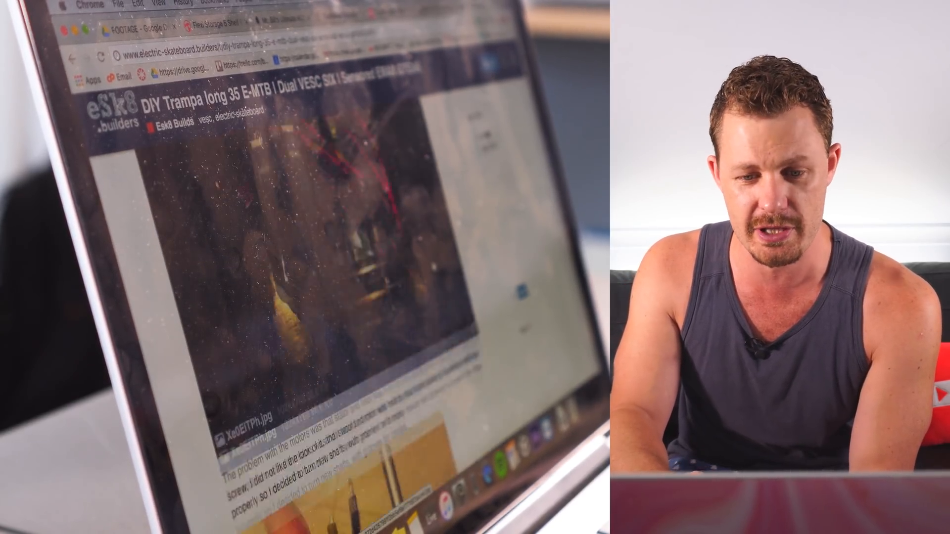
scroll("down", 3)
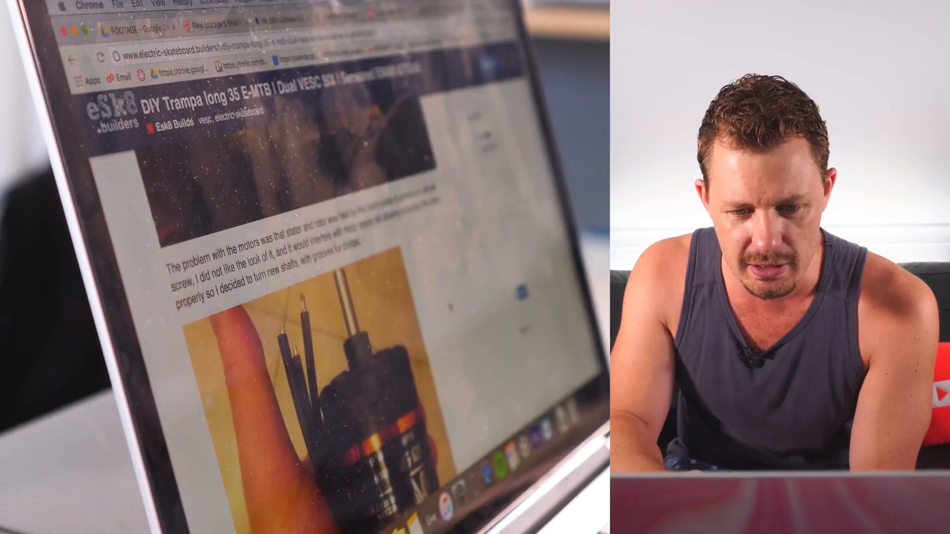
scroll("down", 3)
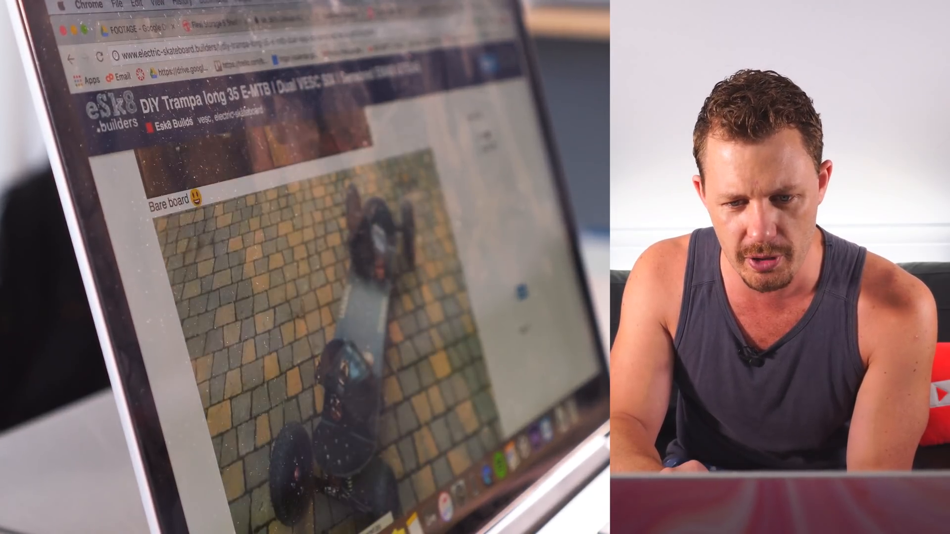
scroll("down", 3)
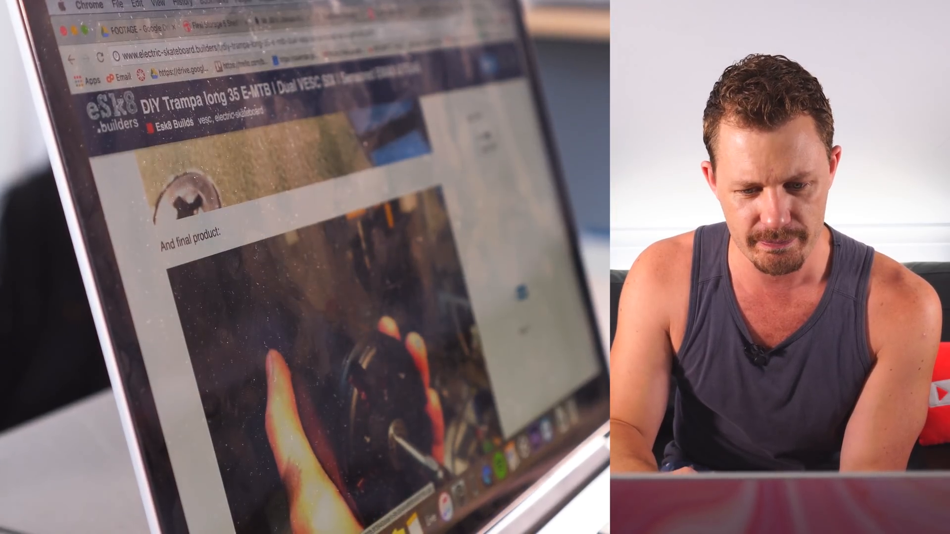
scroll("down", 3)
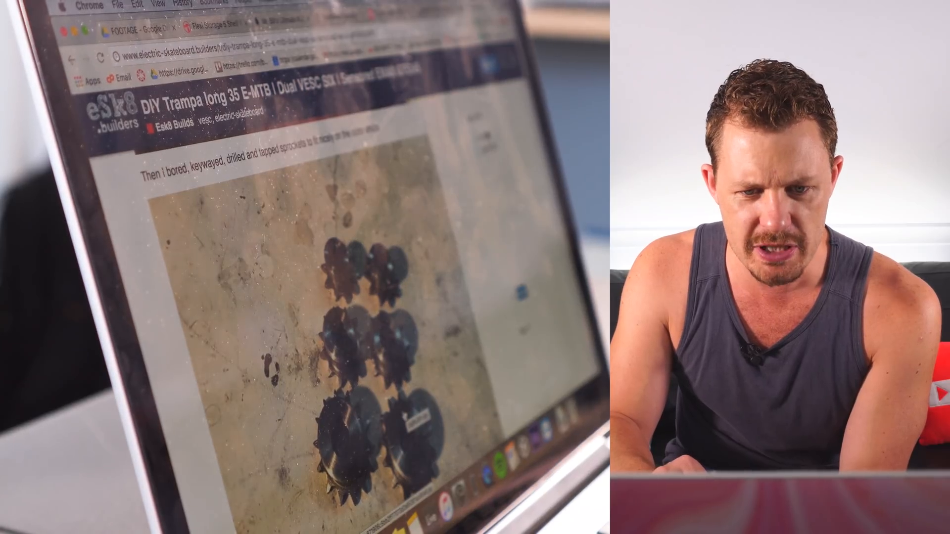
scroll("down", 3)
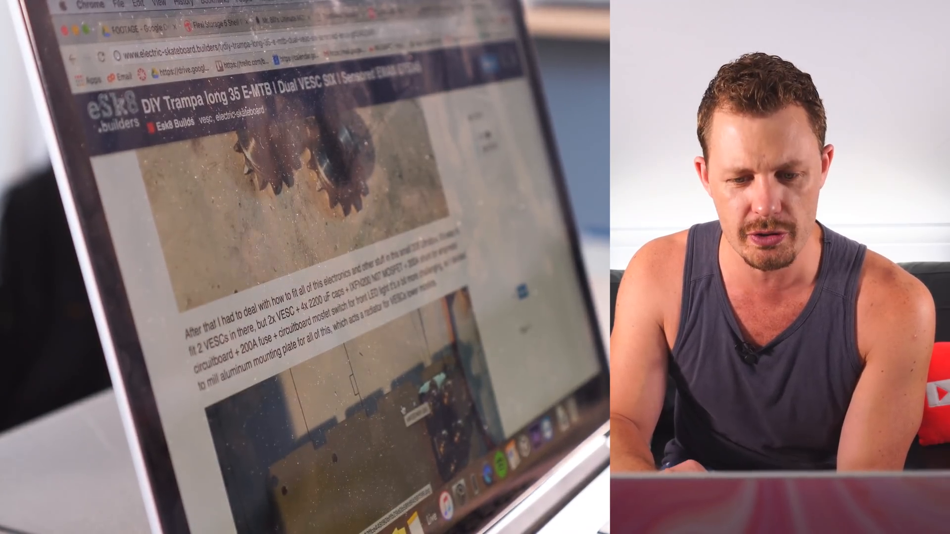
scroll("down", 3)
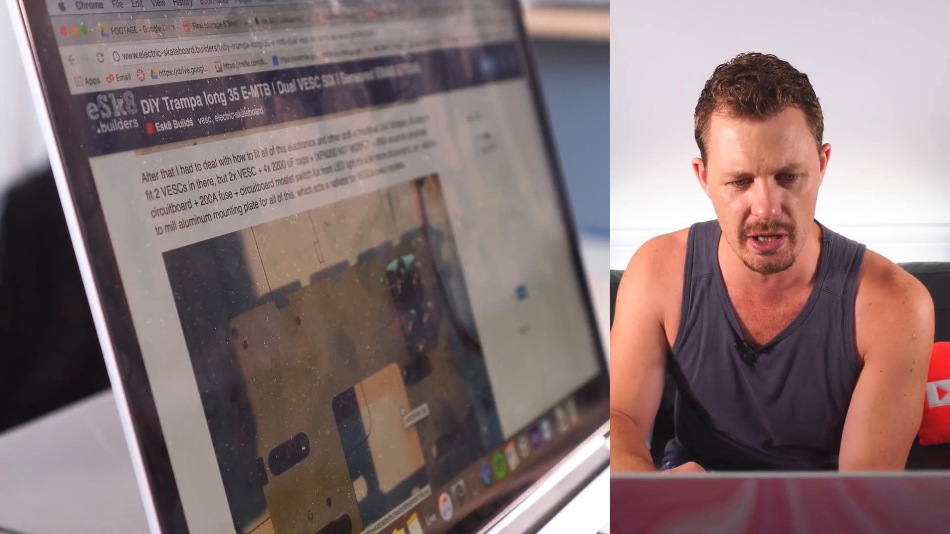
scroll("down", 3)
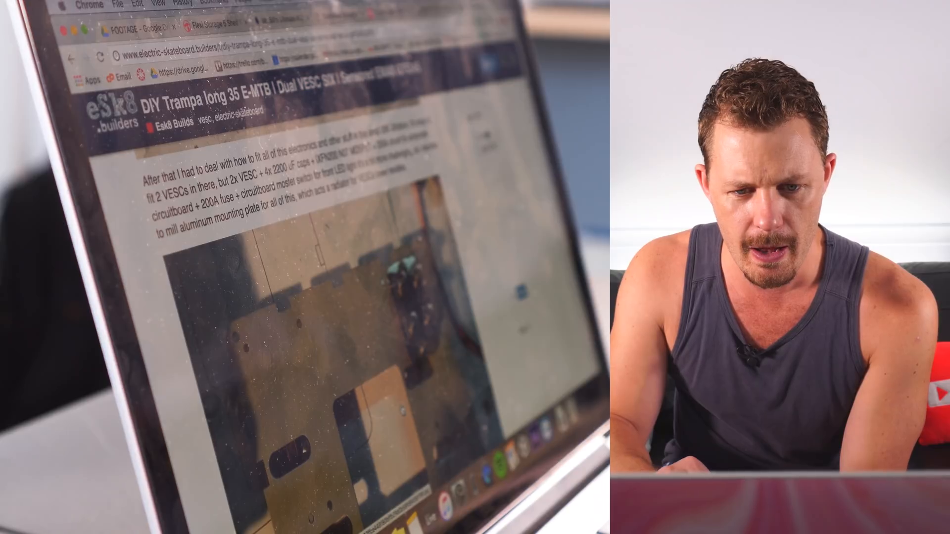
scroll("down", 3)
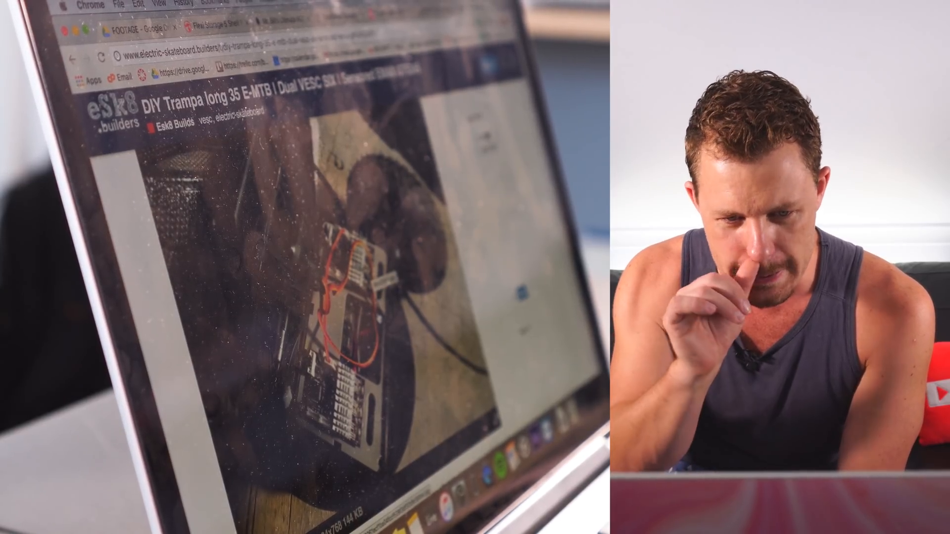
scroll("down", 3)
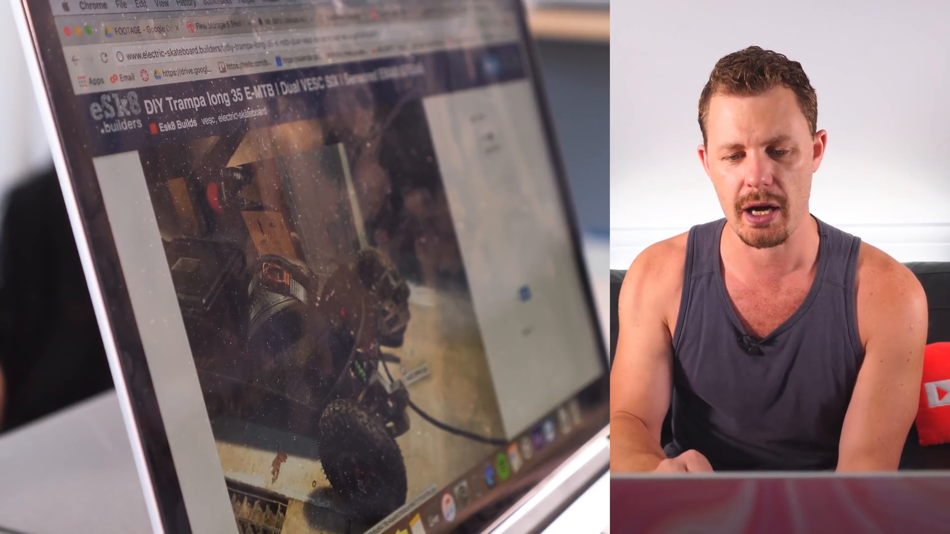
scroll("down", 3)
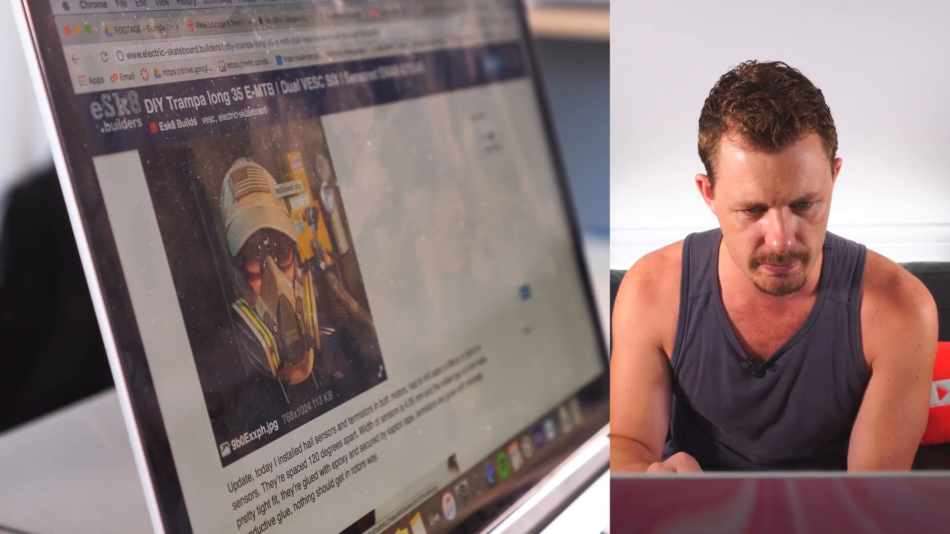
scroll("down", 3)
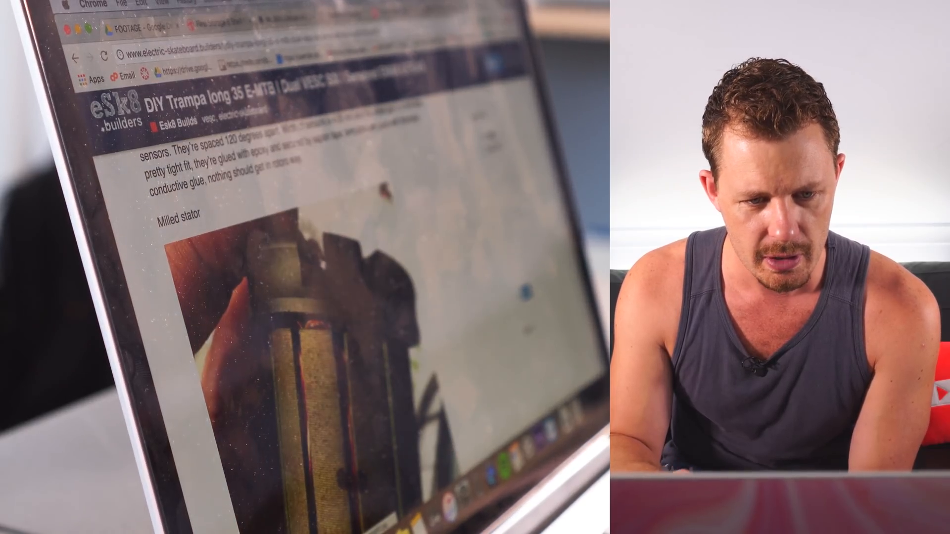
scroll("down", 3)
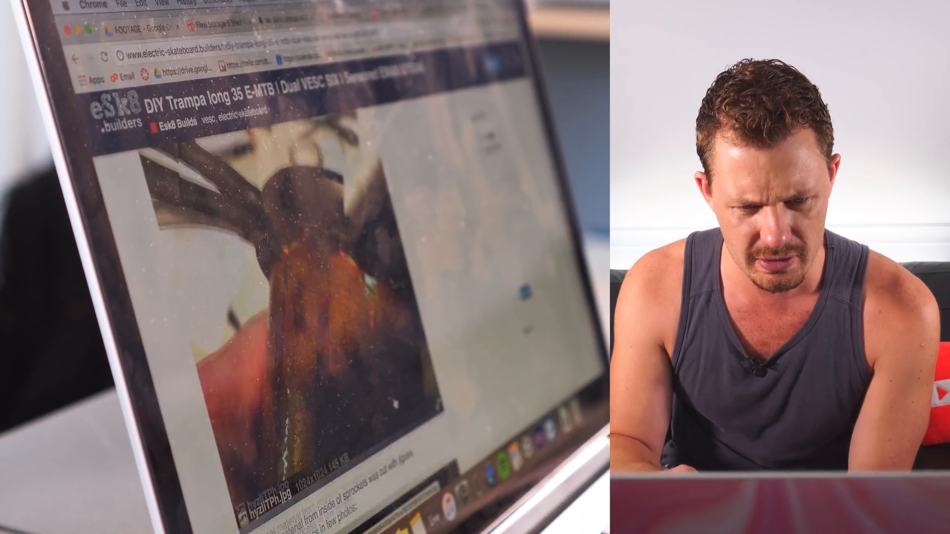
scroll("down", 3)
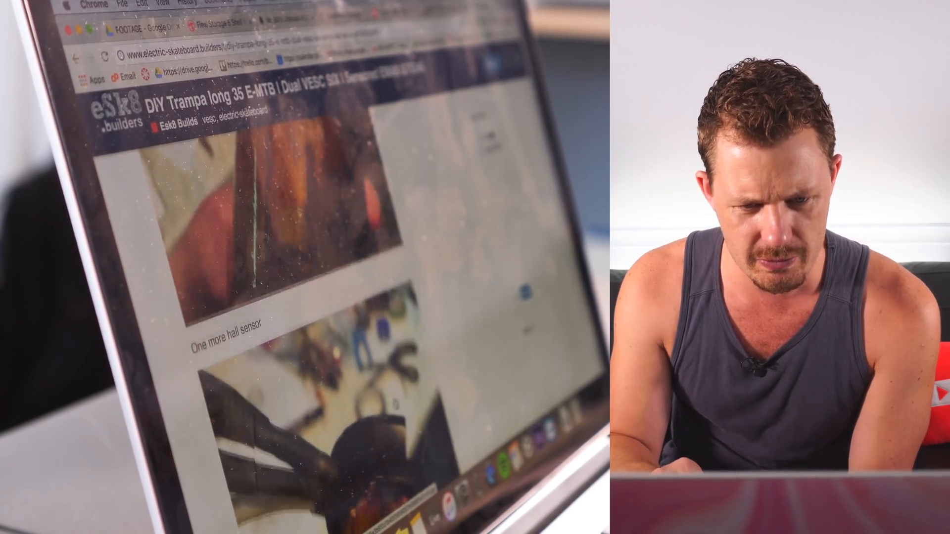
scroll("down", 3)
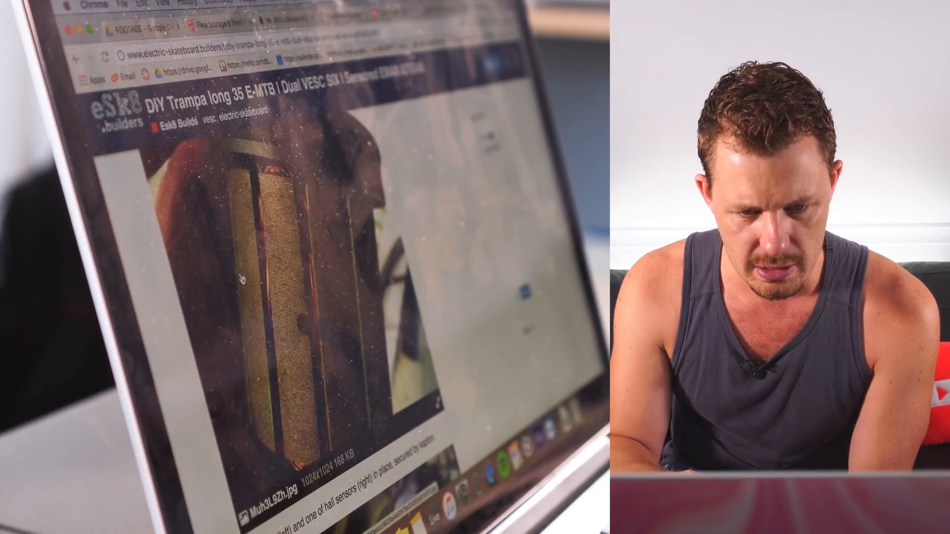
scroll("down", 3)
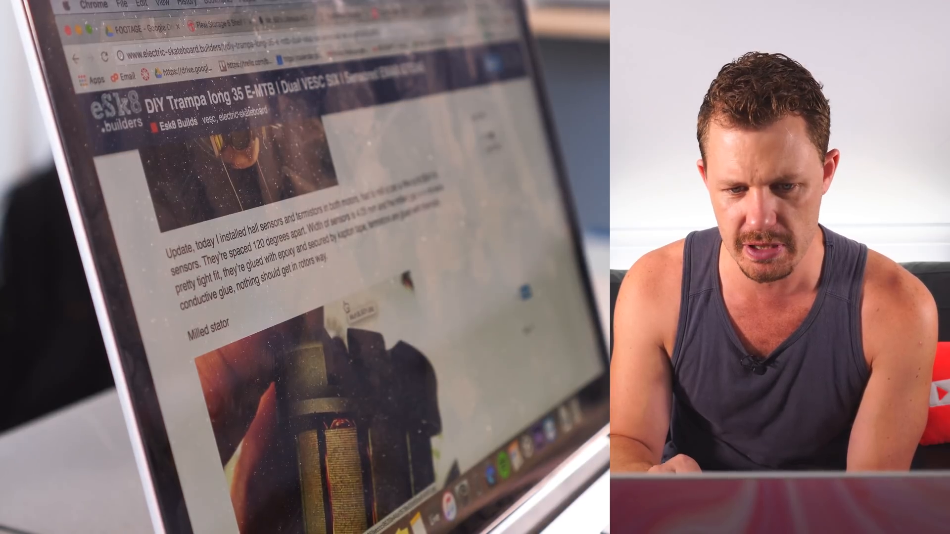
scroll("down", 3)
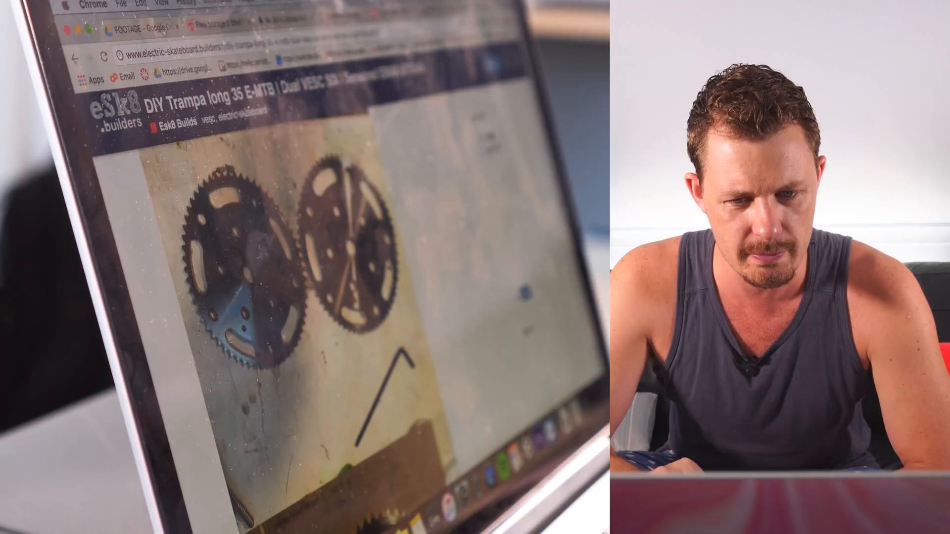
scroll("down", 3)
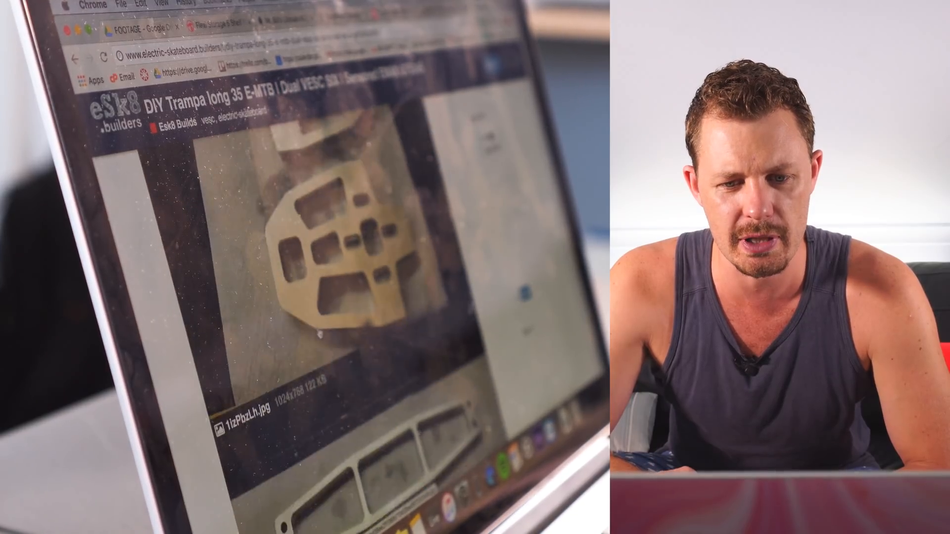
scroll("down", 3)
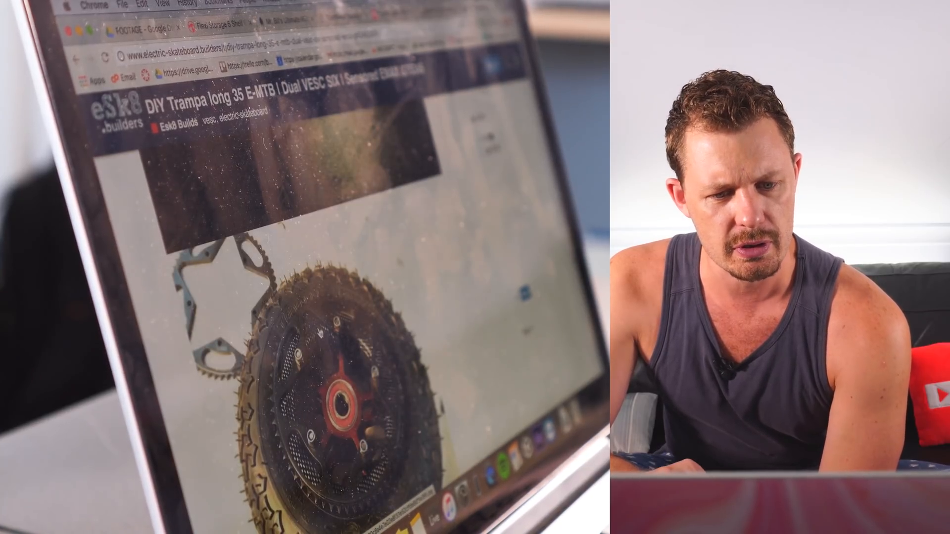
scroll("down", 3)
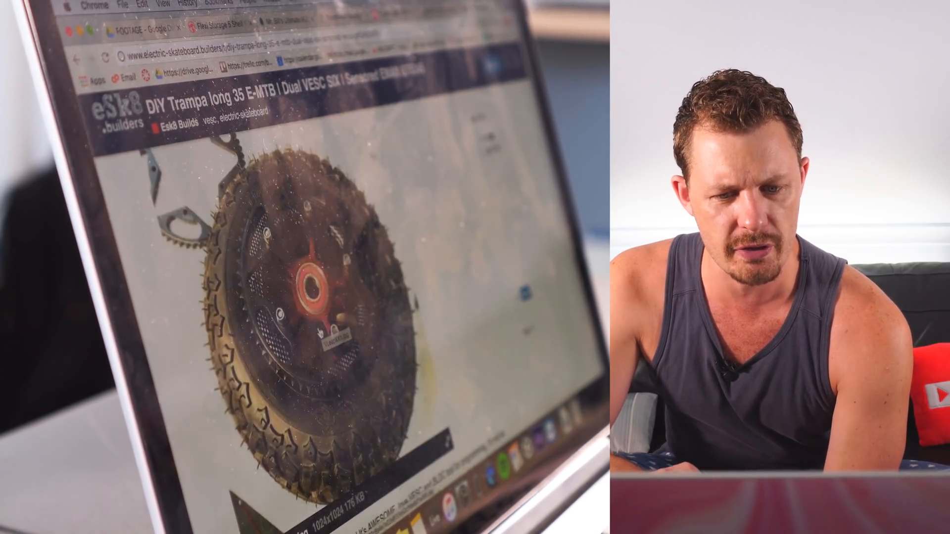
scroll("down", 3)
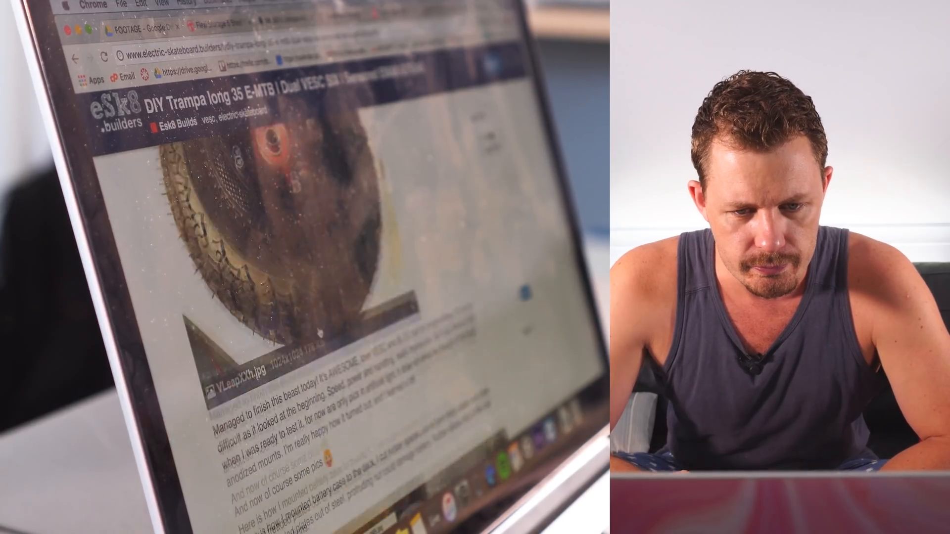
scroll("down", 3)
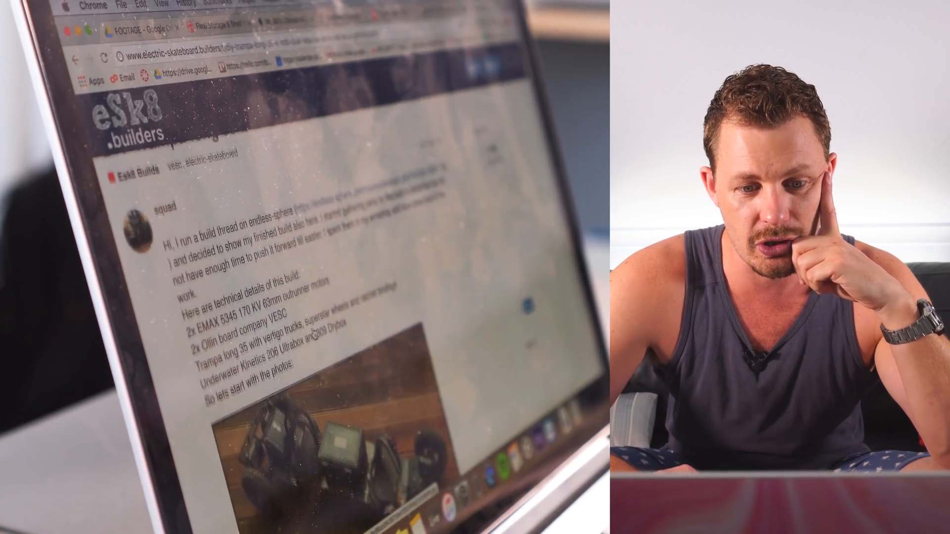
scroll("down", 3)
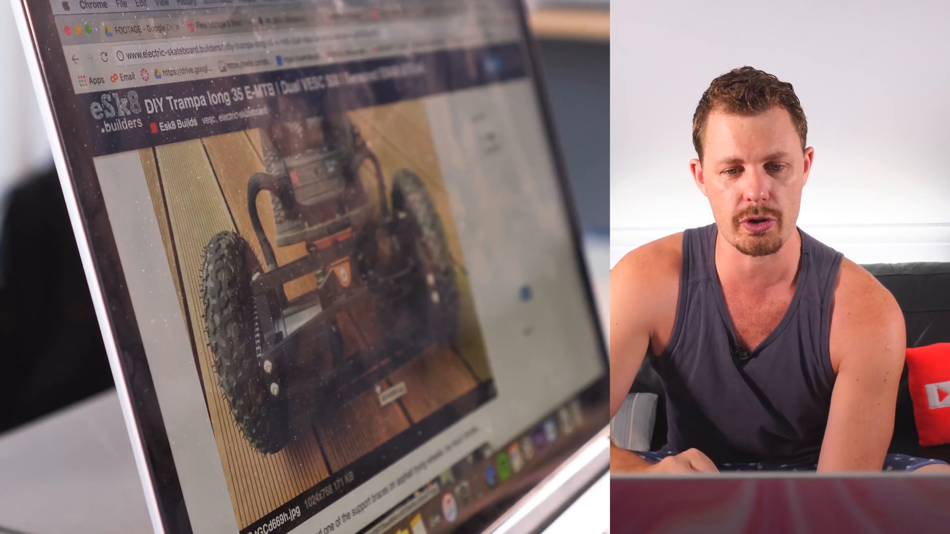
scroll("down", 3)
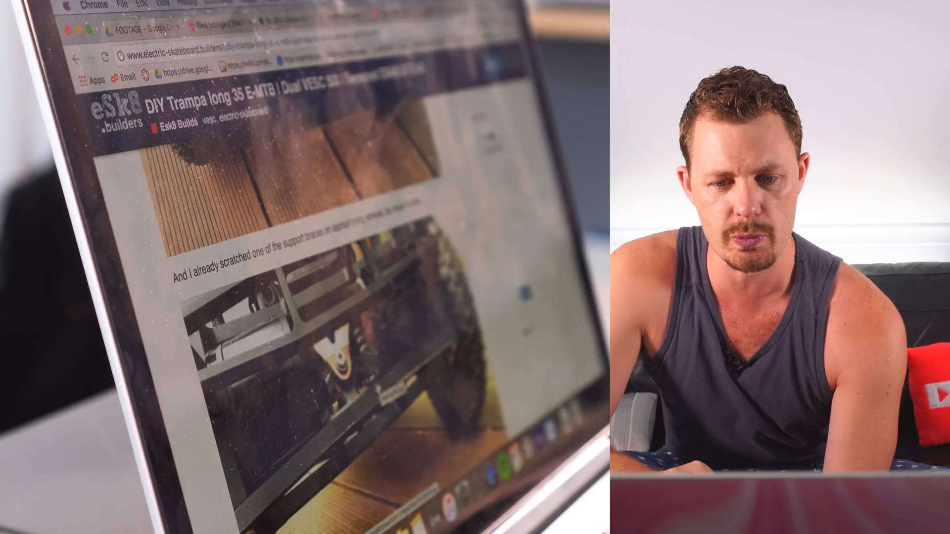
scroll("down", 3)
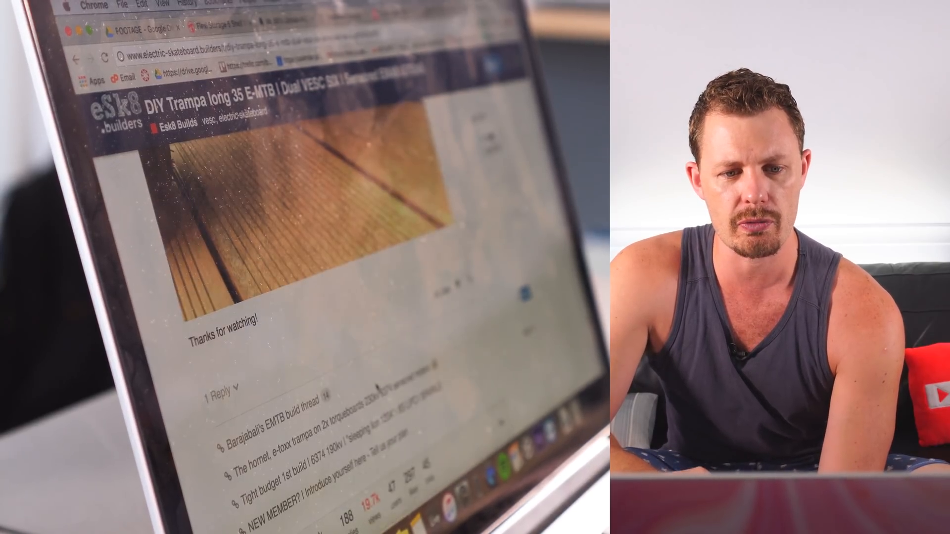